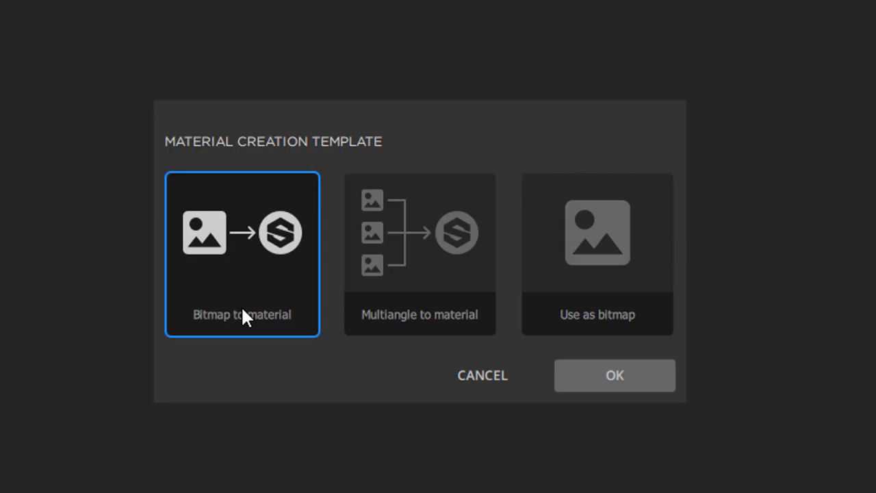
{"action": "mouse_move", "coordinate": [266, 339]}
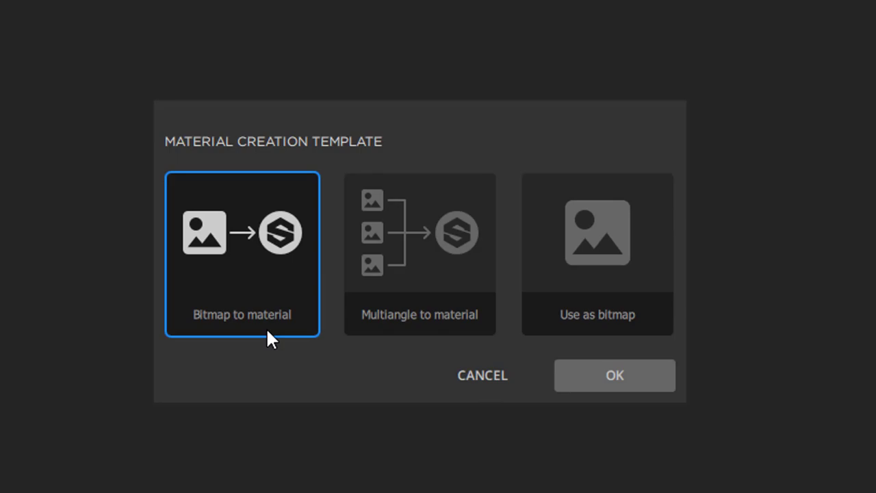
Show the converted material on the default rounded cube mesh in the 3D viewport.
{"action": "left_click", "coordinate": [613, 375]}
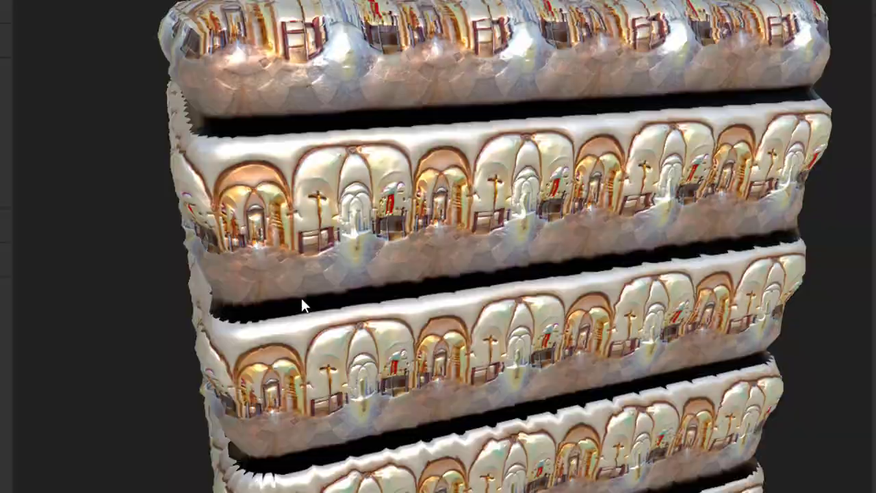